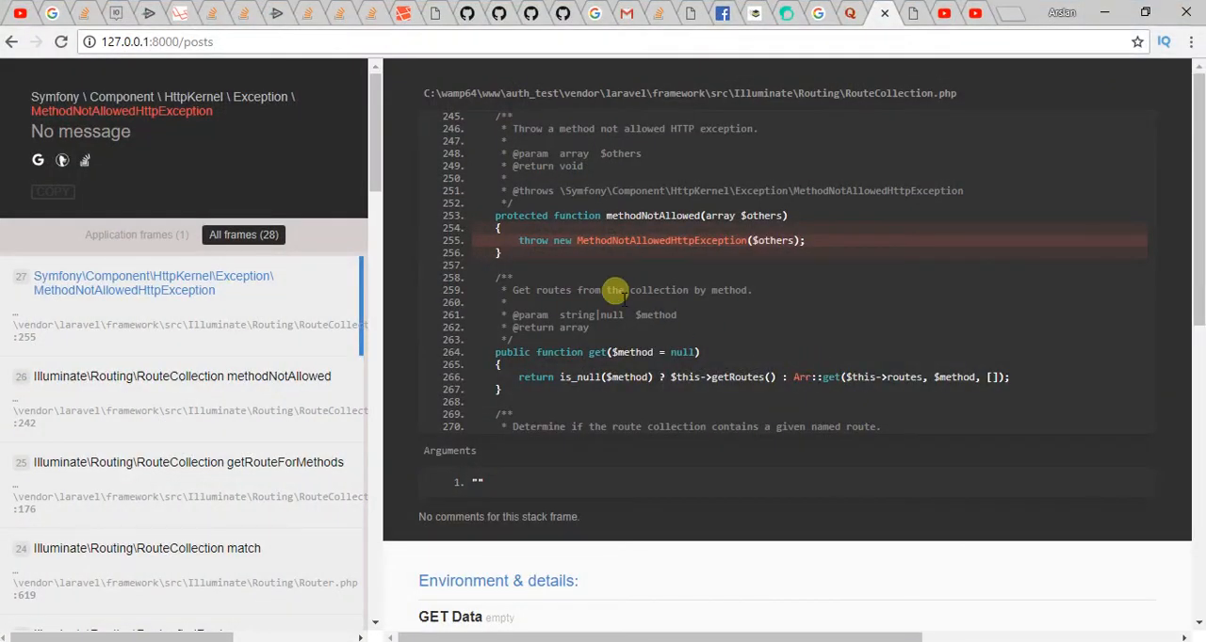
pyautogui.moveTo(80, 154)
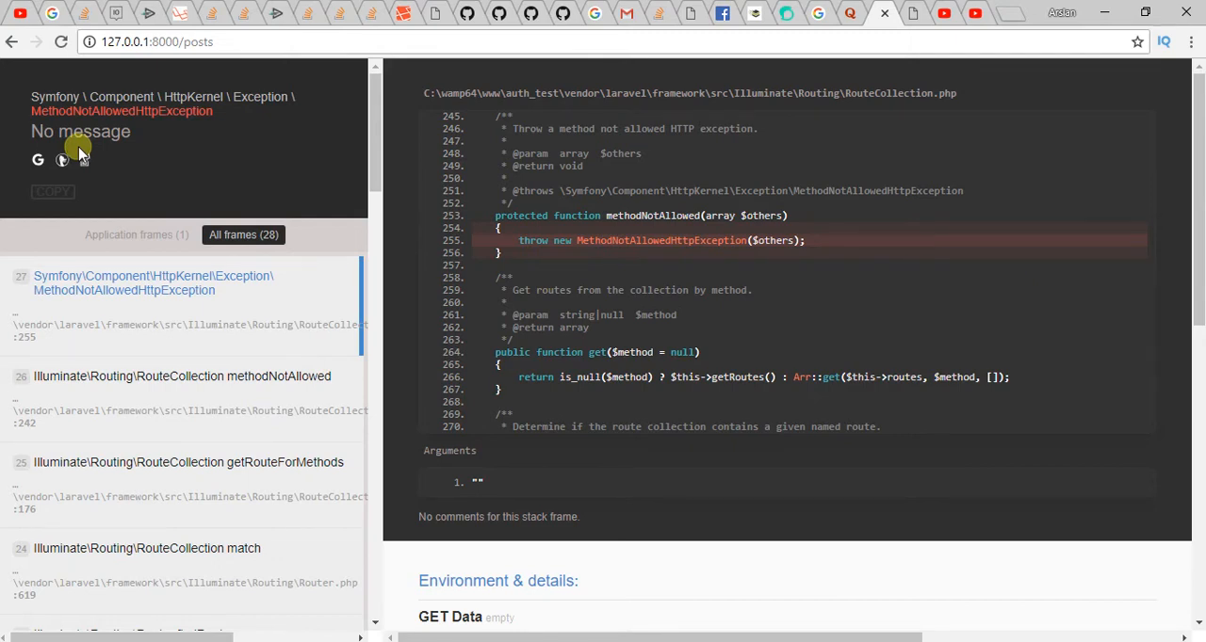
pyautogui.moveTo(146, 112)
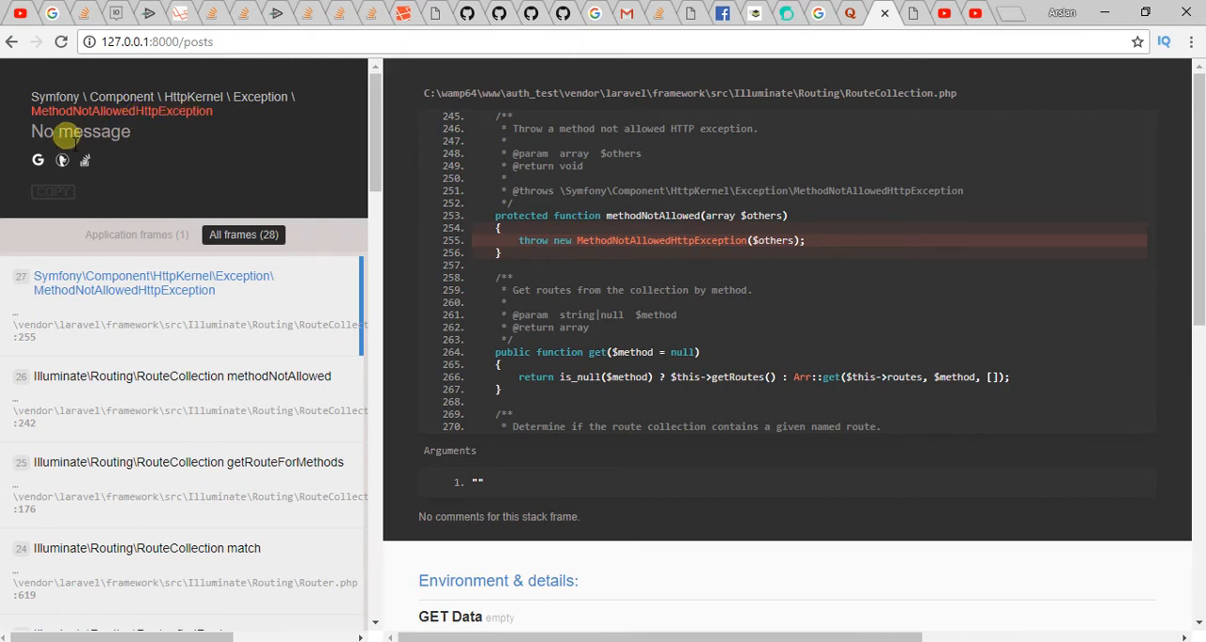
pyautogui.moveTo(226, 170)
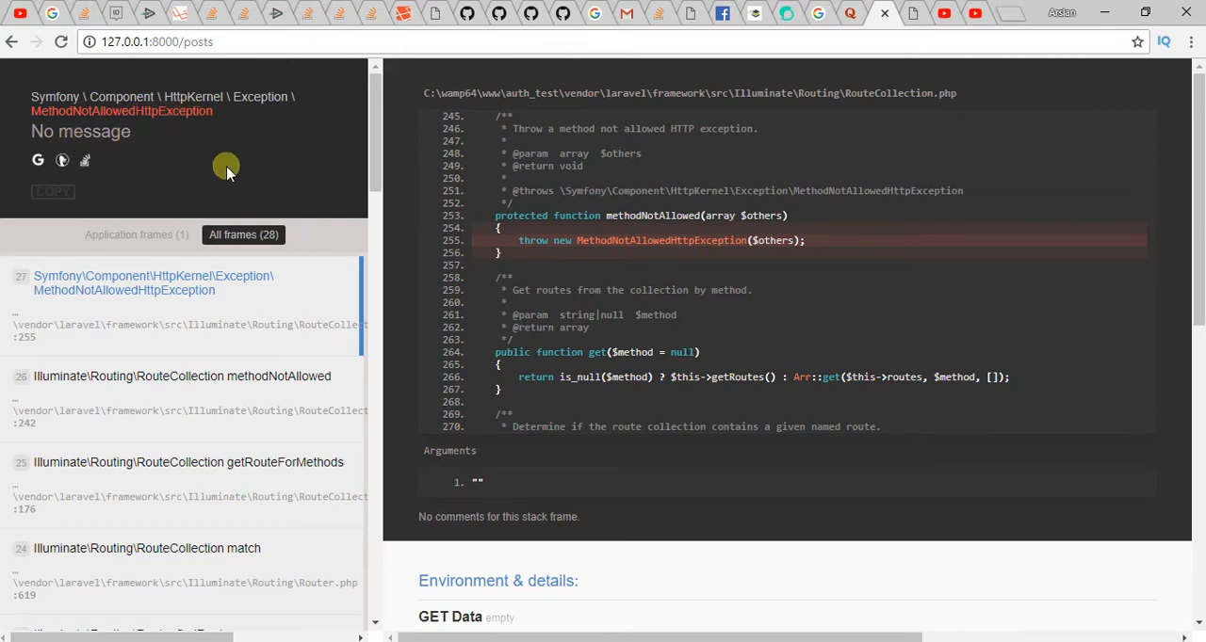
# - Return to the create-post form and submit it with title 'asda' and body 'sadsad'
pyautogui.click(188, 41)
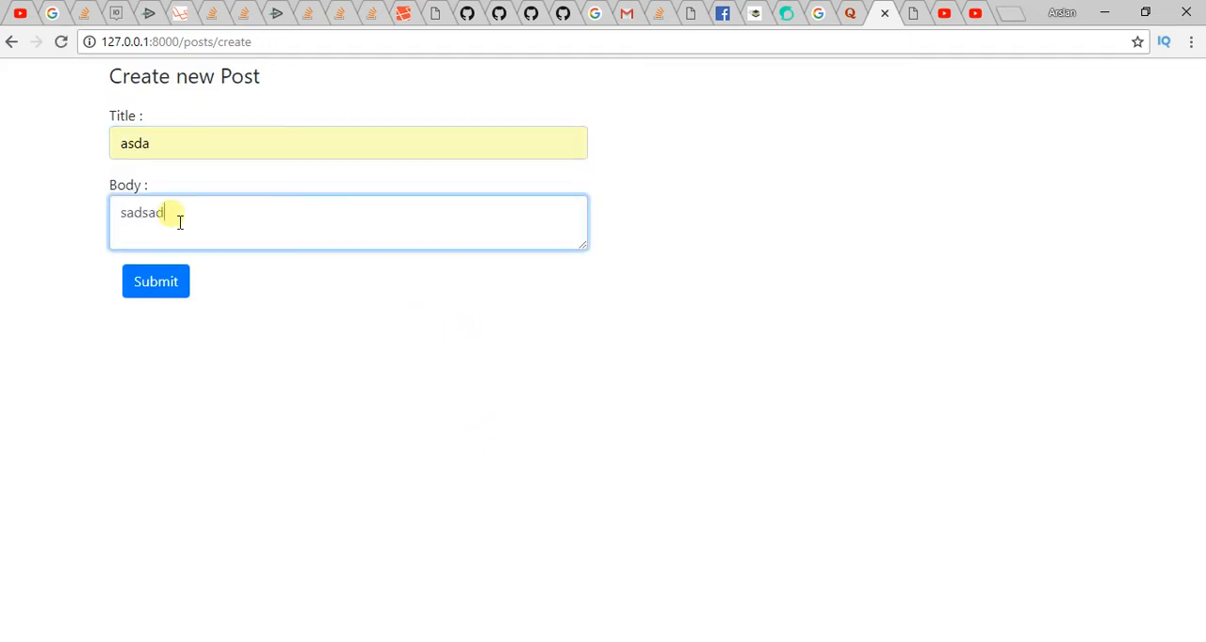
pyautogui.click(155, 281)
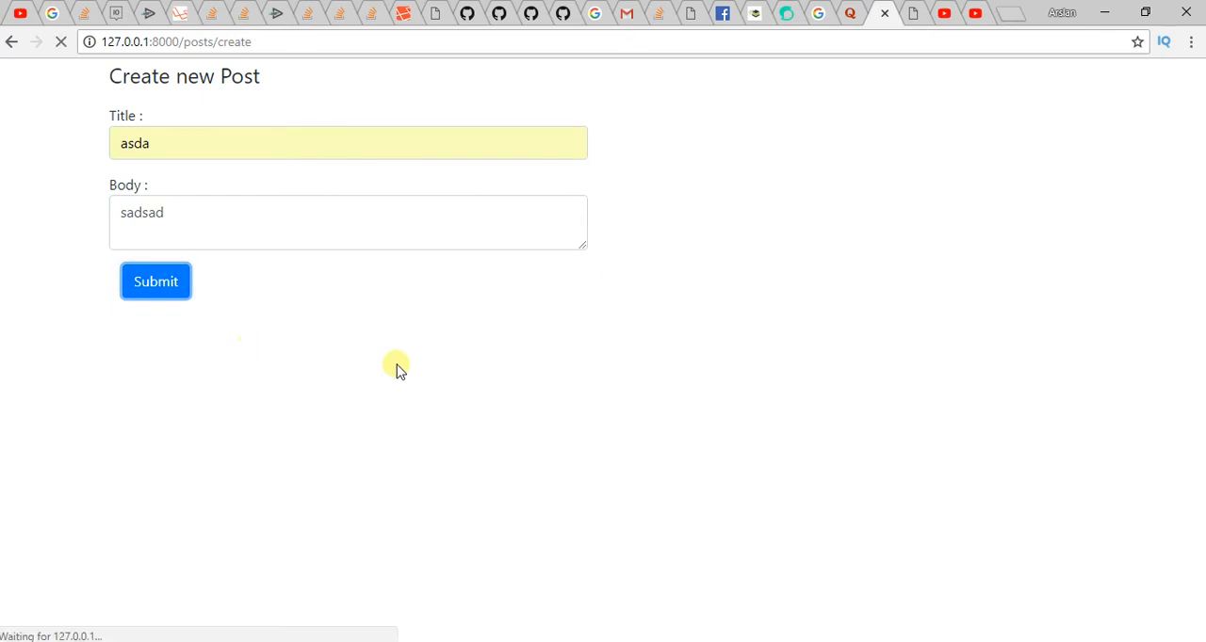
pyautogui.click(156, 280)
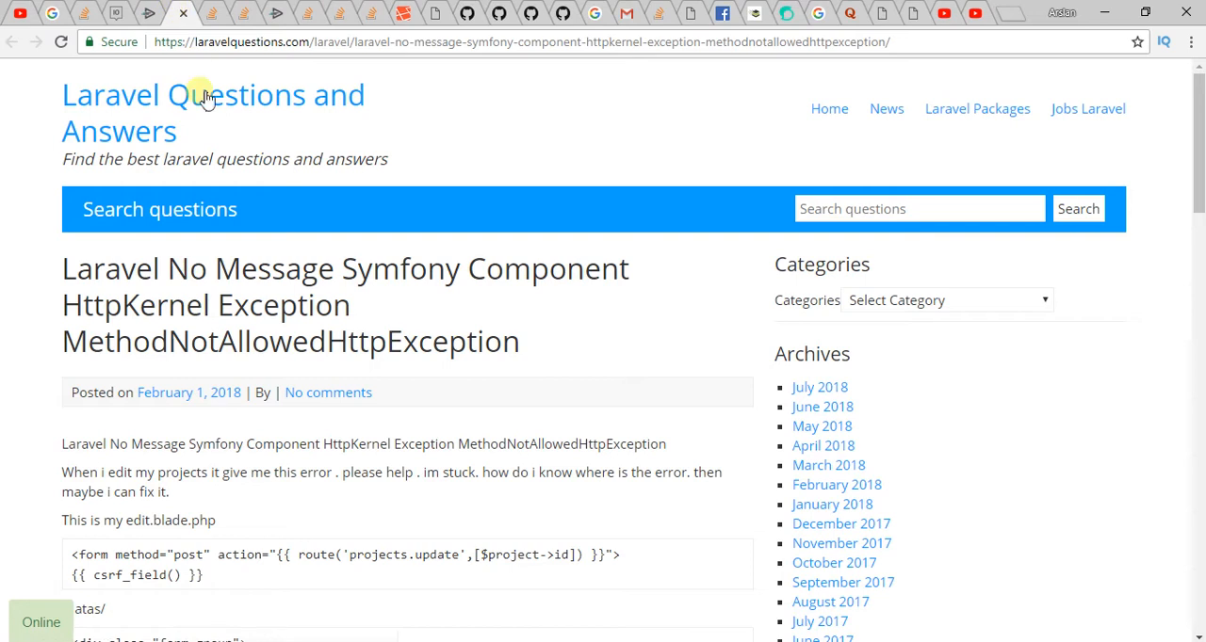
# - Scroll the article down to the edit.blade.php form and ProjectController update code
pyautogui.scroll(-3)
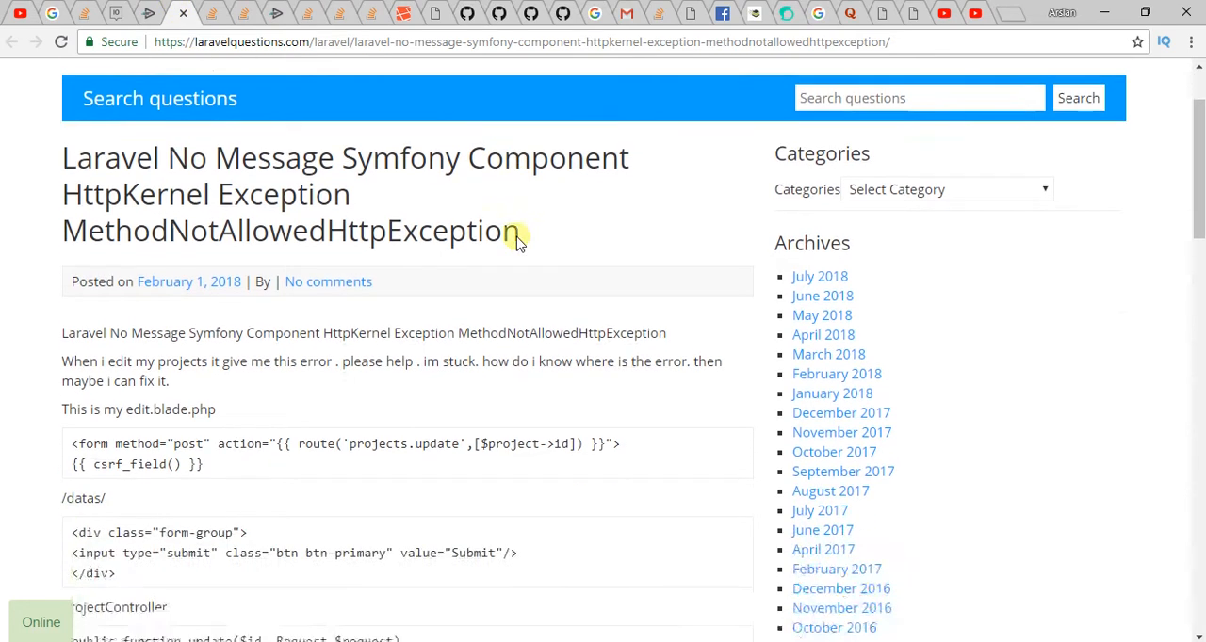
pyautogui.scroll(-3)
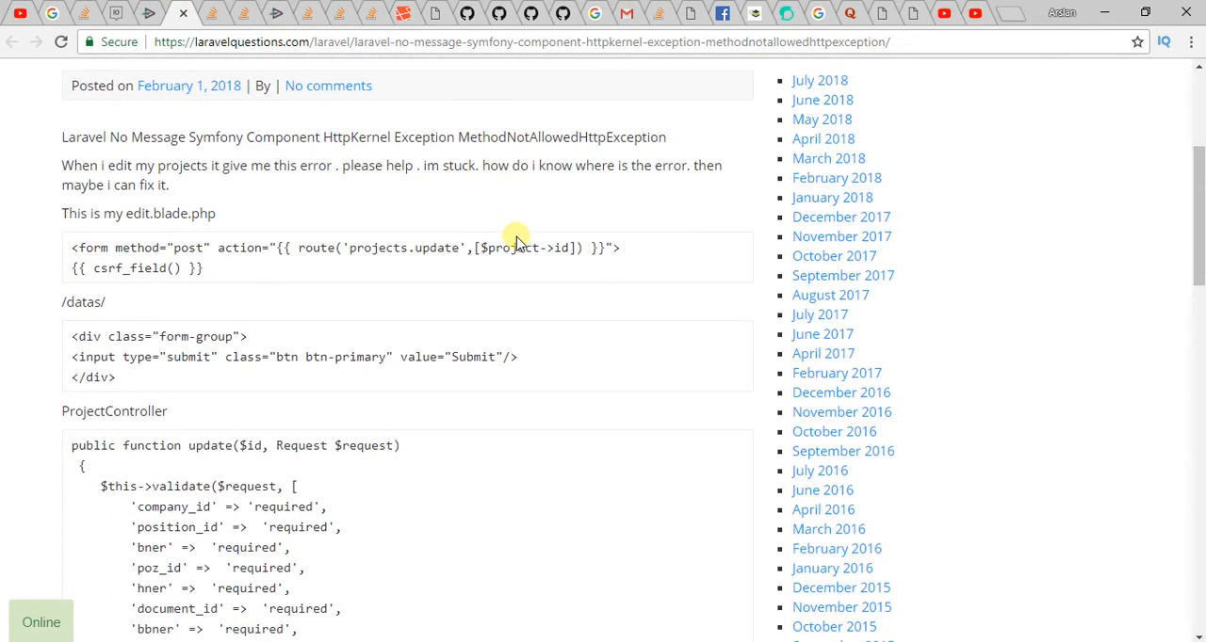
pyautogui.moveTo(232, 326)
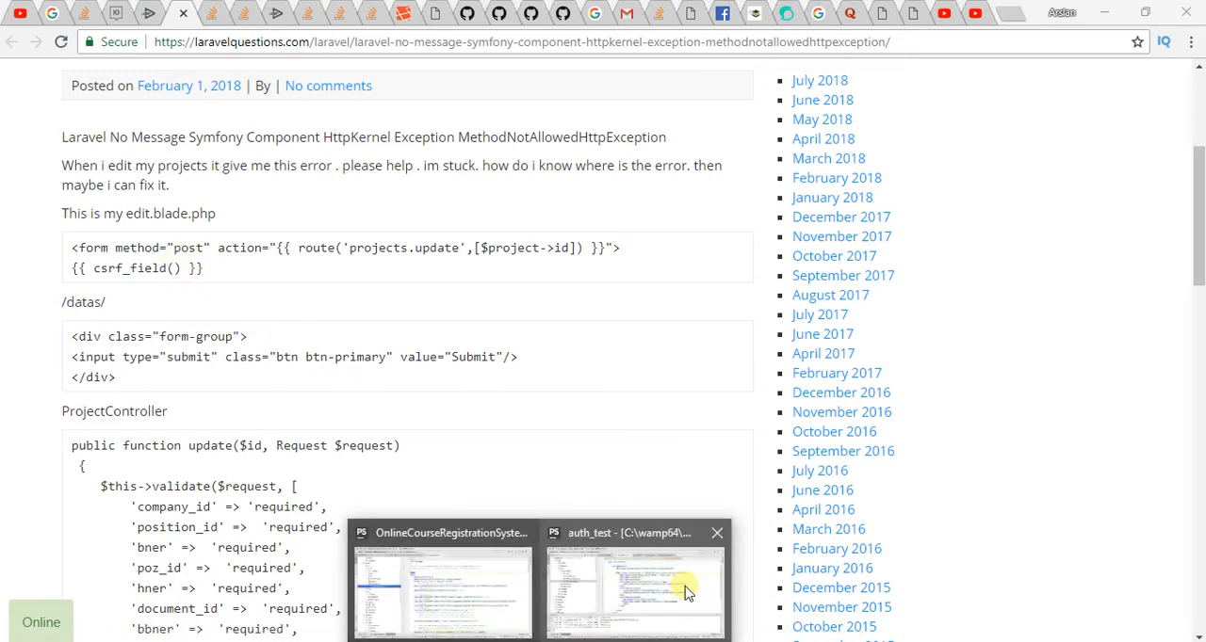
# - Type 'post' into the empty method attribute on line 8 of create.blade.php
pyautogui.click(635, 589)
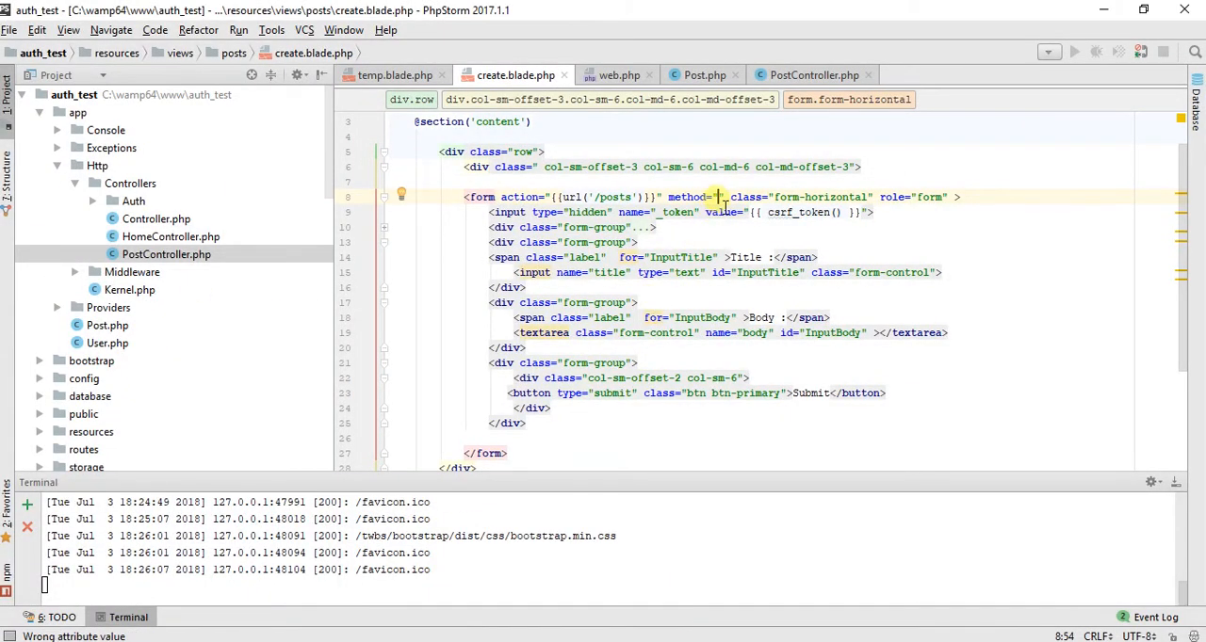
pyautogui.write('post')
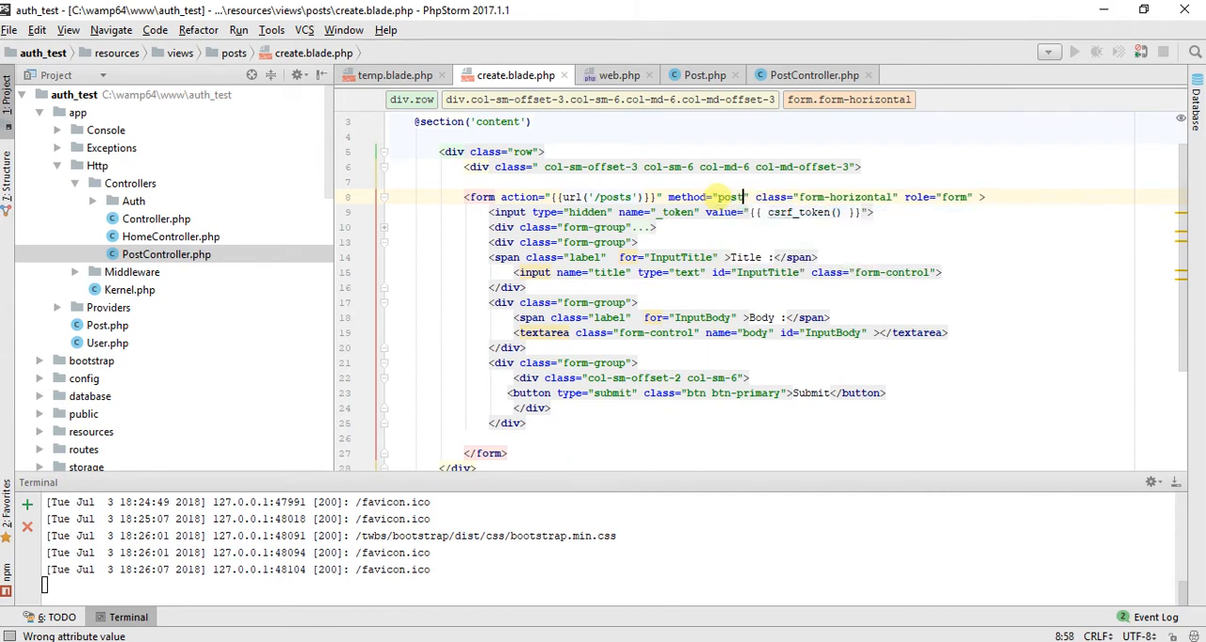
pyautogui.moveTo(878, 312)
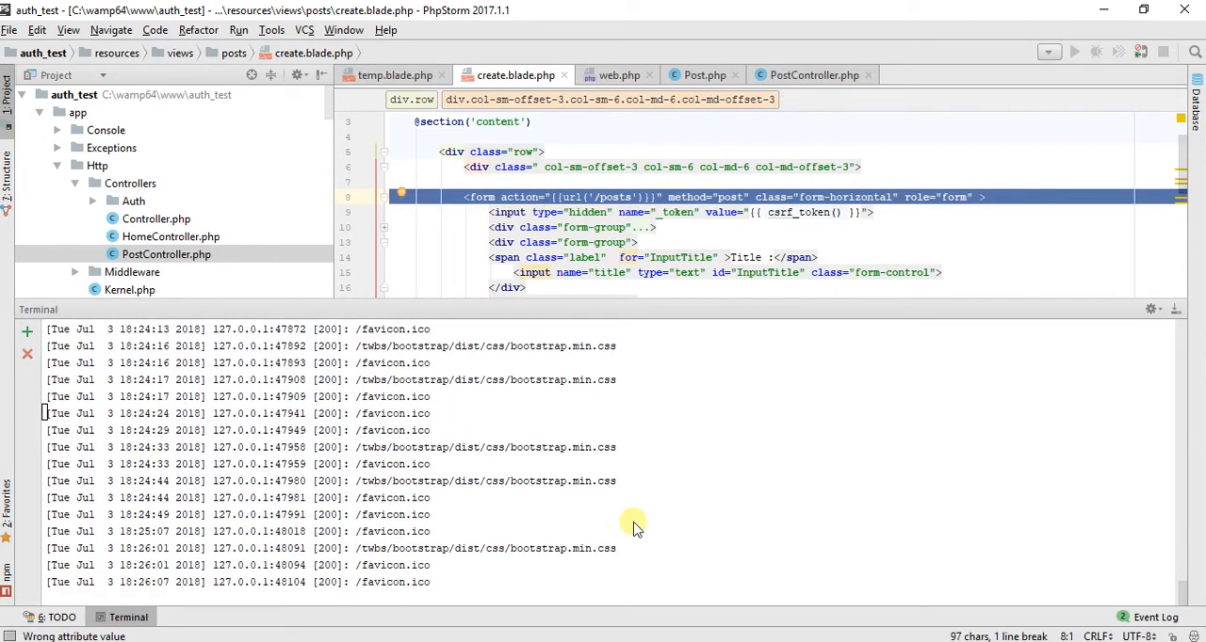
# - Stop the server in the terminal and run 'composer dump-autoload' after trying the artisan variant
pyautogui.click(744, 197)
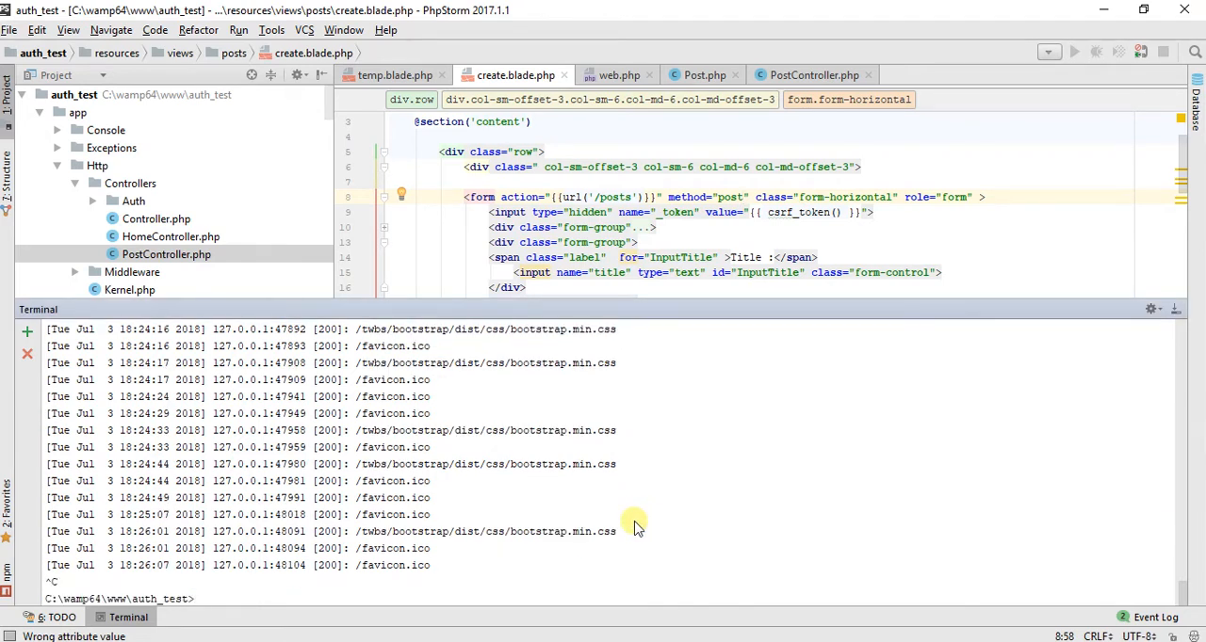
pyautogui.write('php artisan dump-autoload')
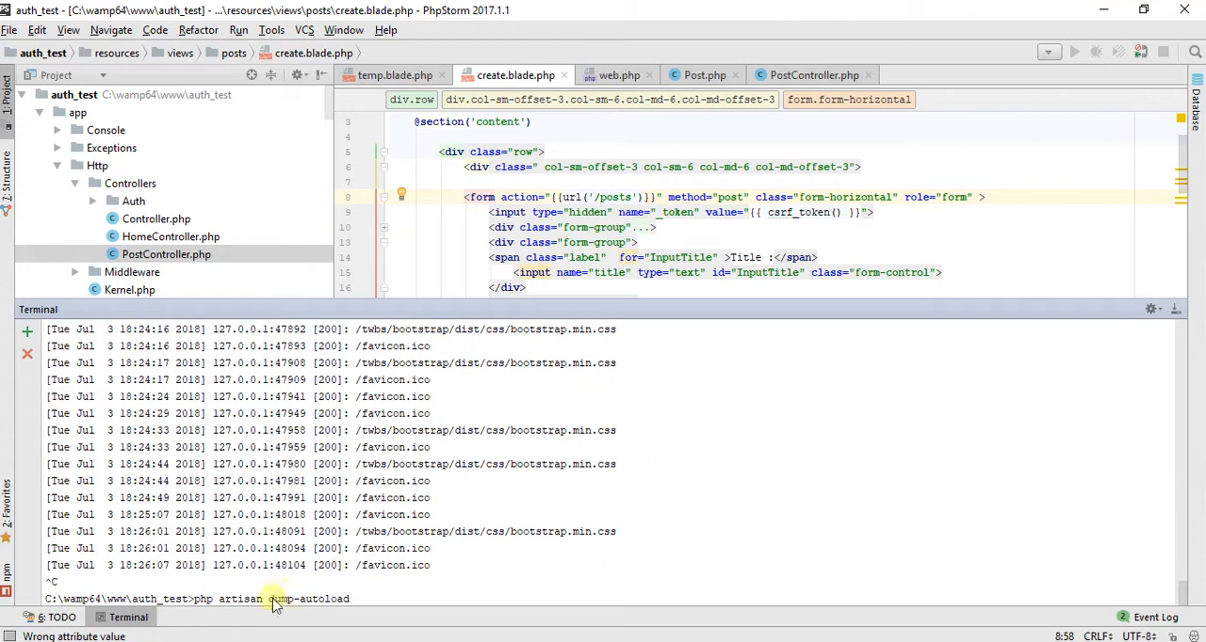
pyautogui.press('Return')
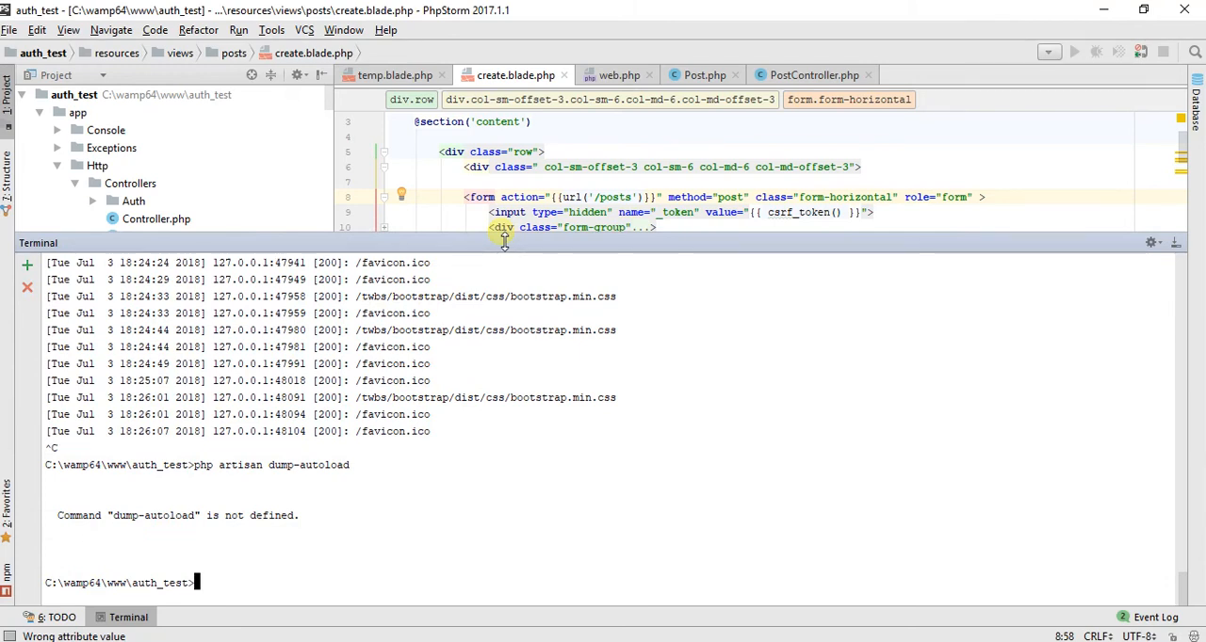
pyautogui.write('php artisan serve')
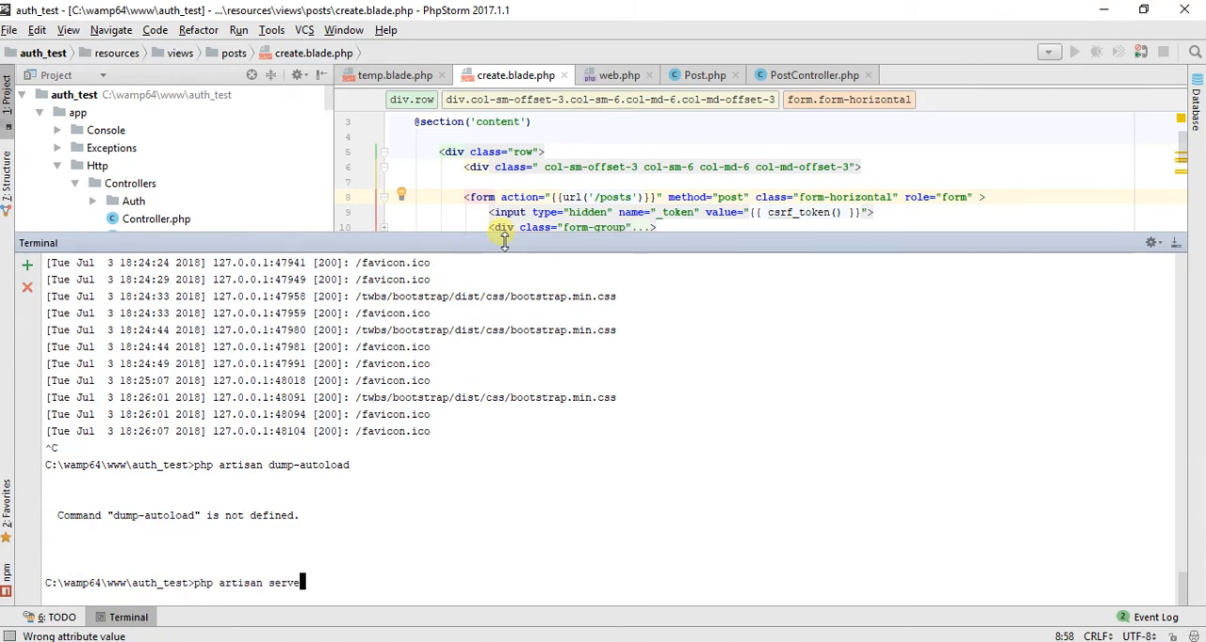
pyautogui.write('composer dump-autoload')
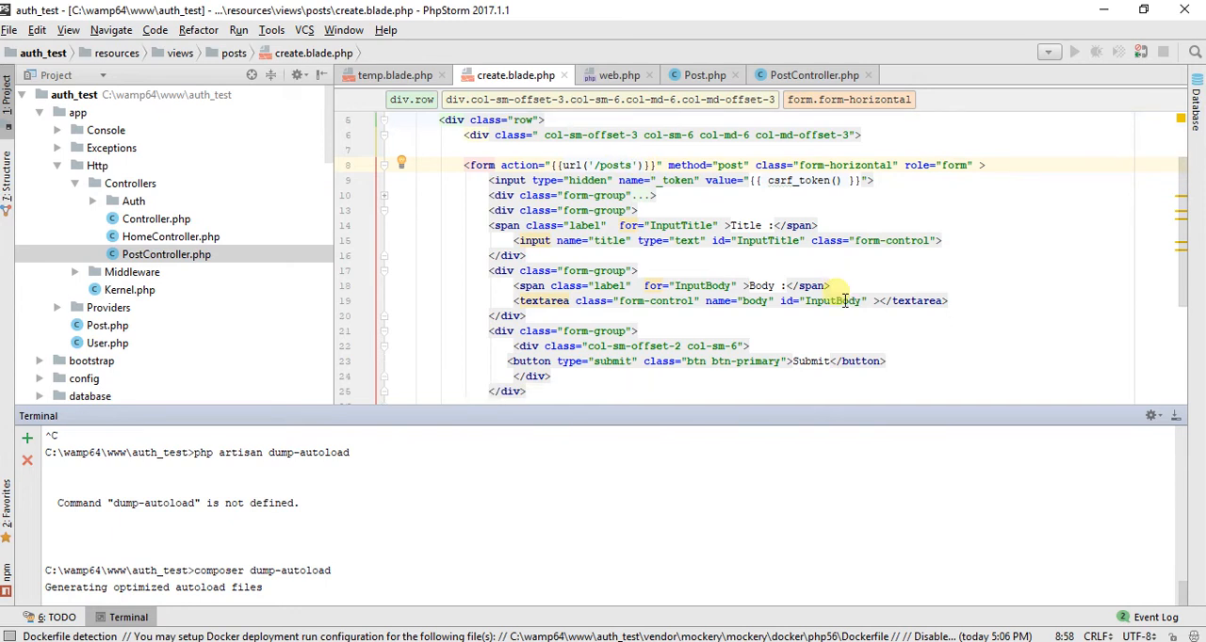
pyautogui.moveTo(546, 417)
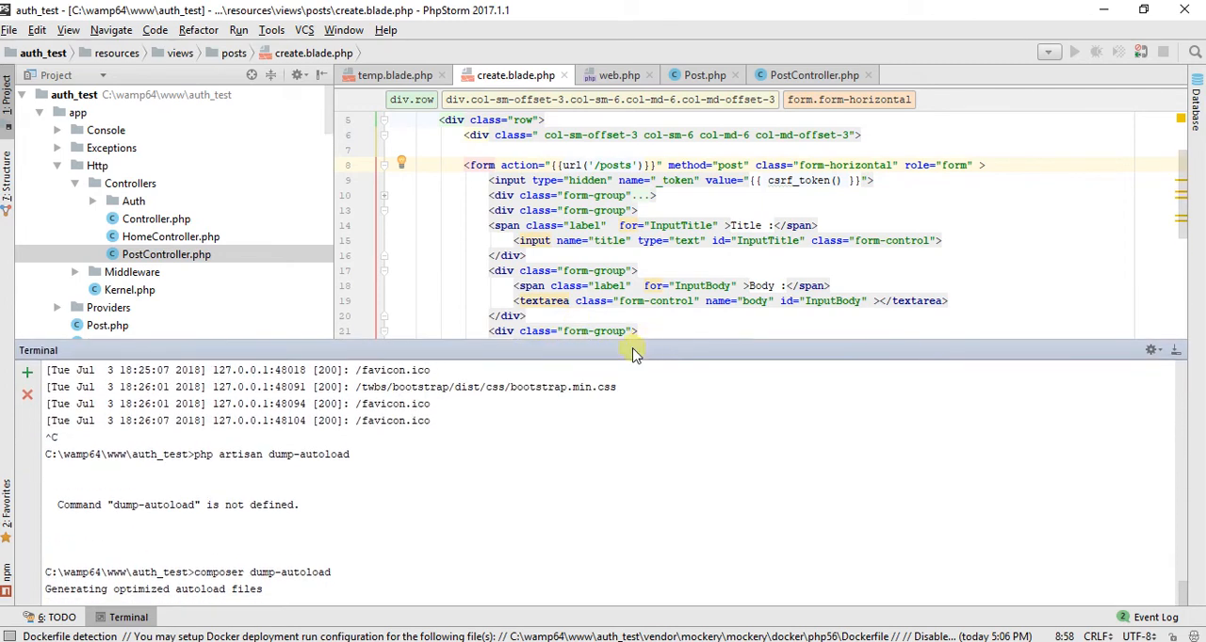
pyautogui.moveTo(578, 495)
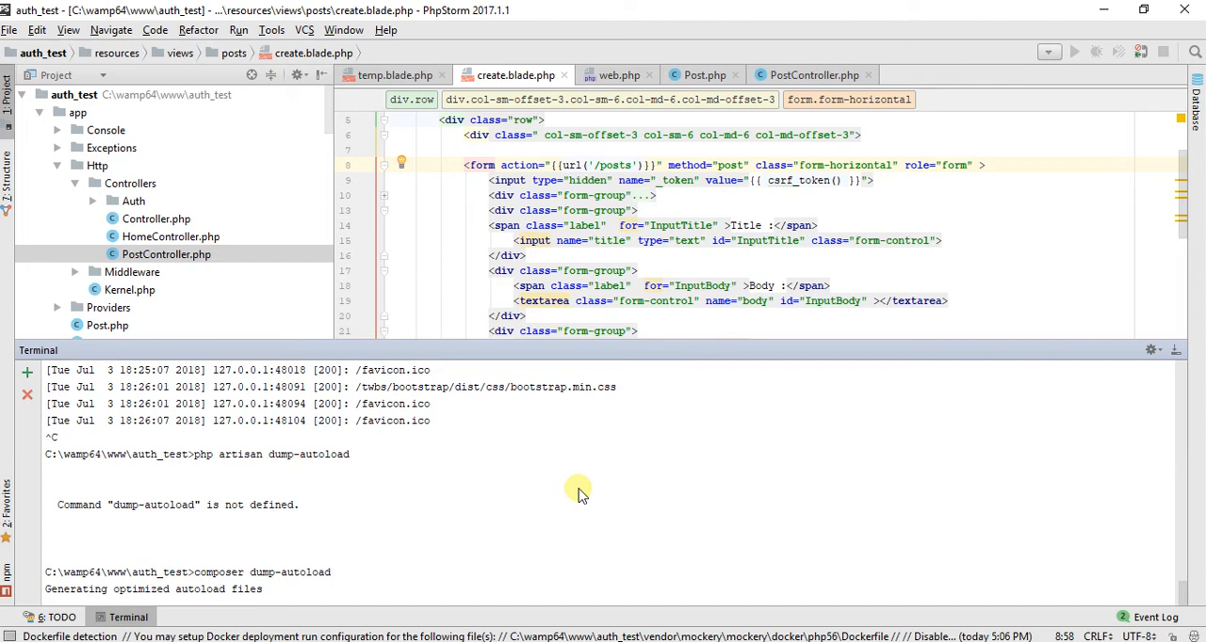
pyautogui.moveTo(399, 525)
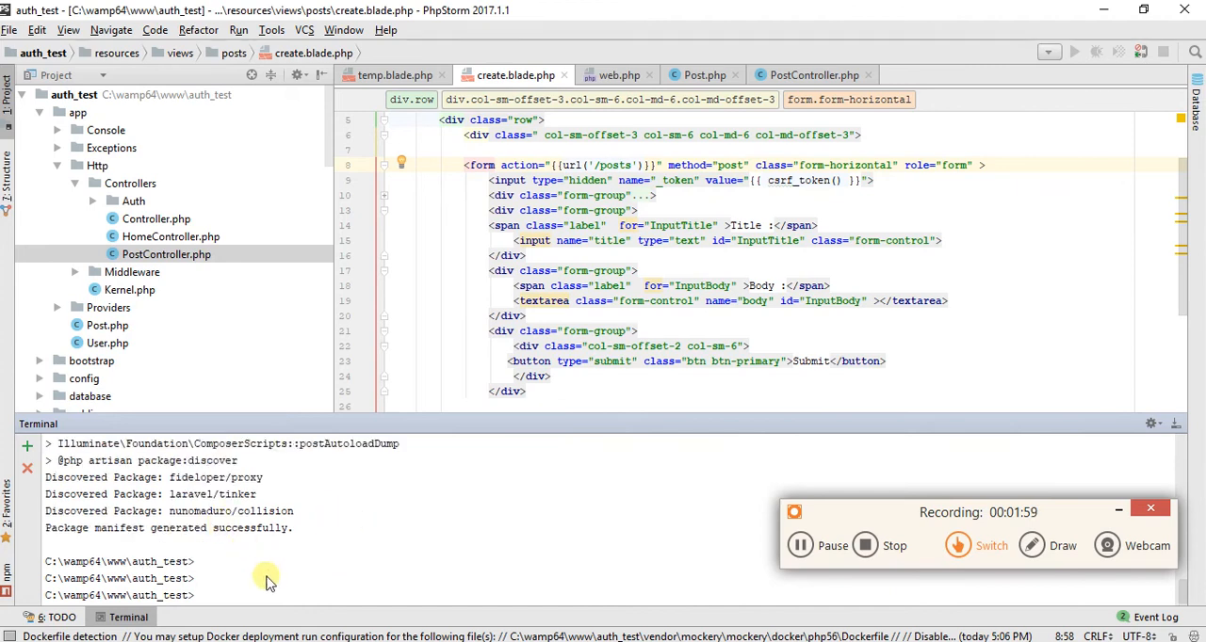
# - Restart the Laravel server with 'php artisan serve' once package discovery finishes
pyautogui.write('php artisan serve')
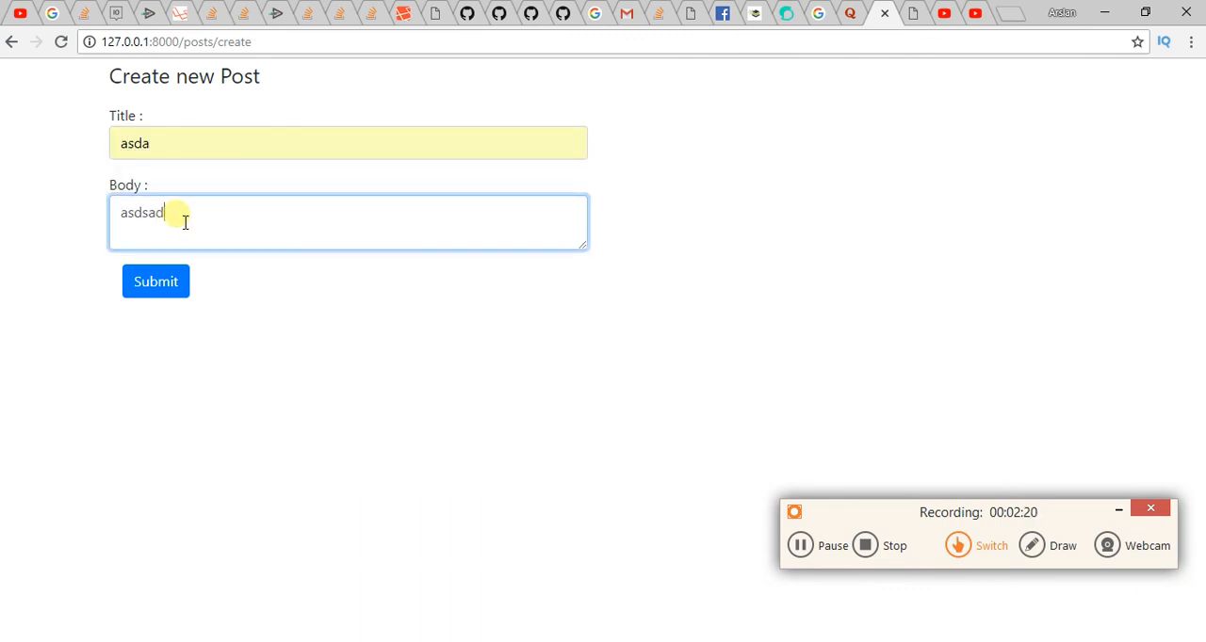
# - Submit the refilled form to /posts, dumping token, title 'asda' and body 'asdsad'
pyautogui.click(156, 280)
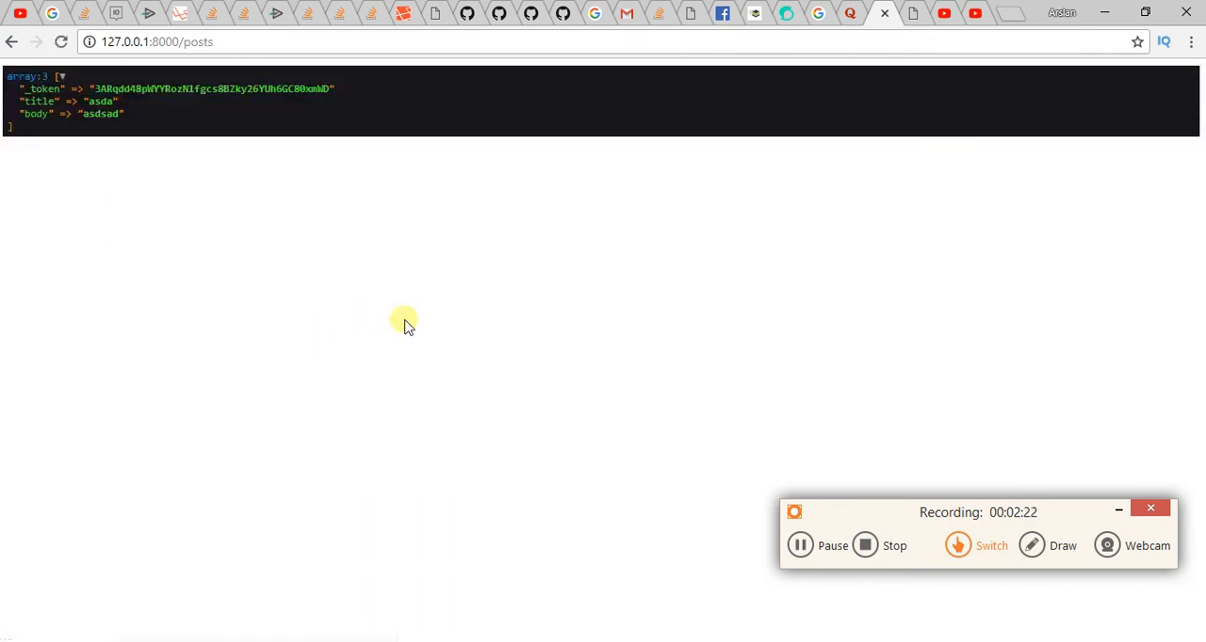